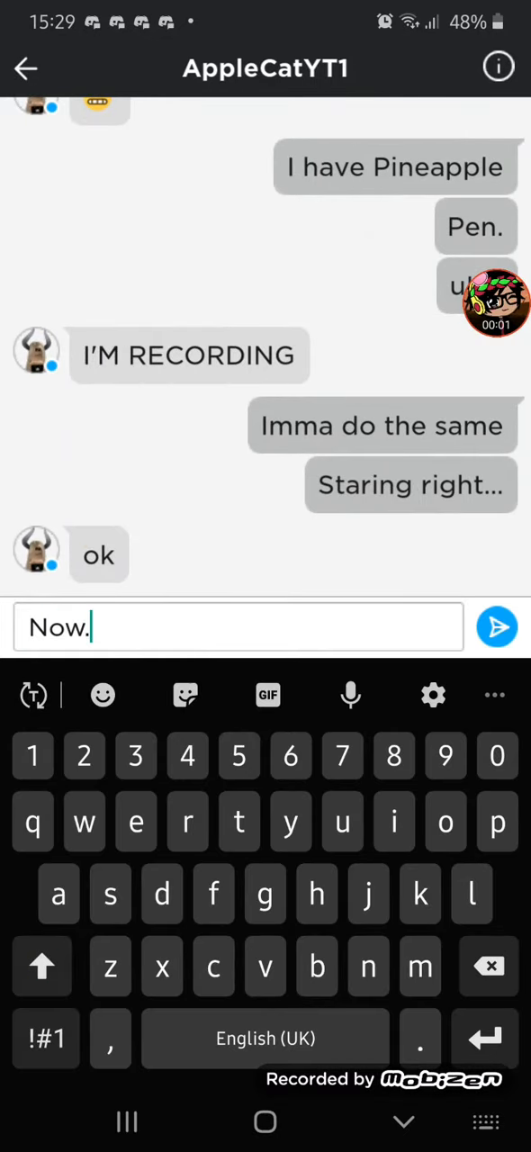
- Send 'Now.' to AppleCatYT1, then post 'Hey guys, Welcome back to my channel.'
click(496, 626)
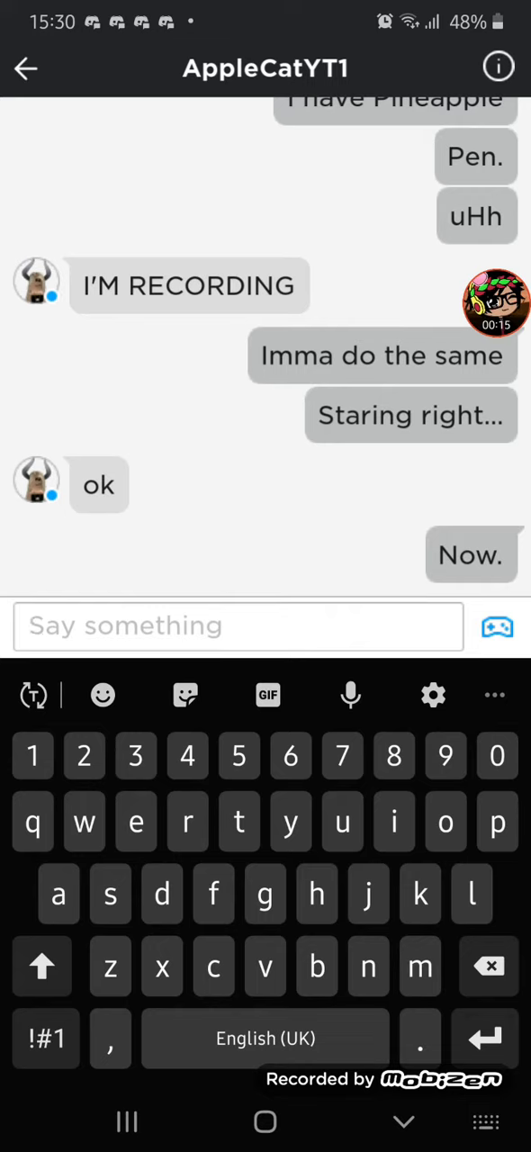
click(239, 625)
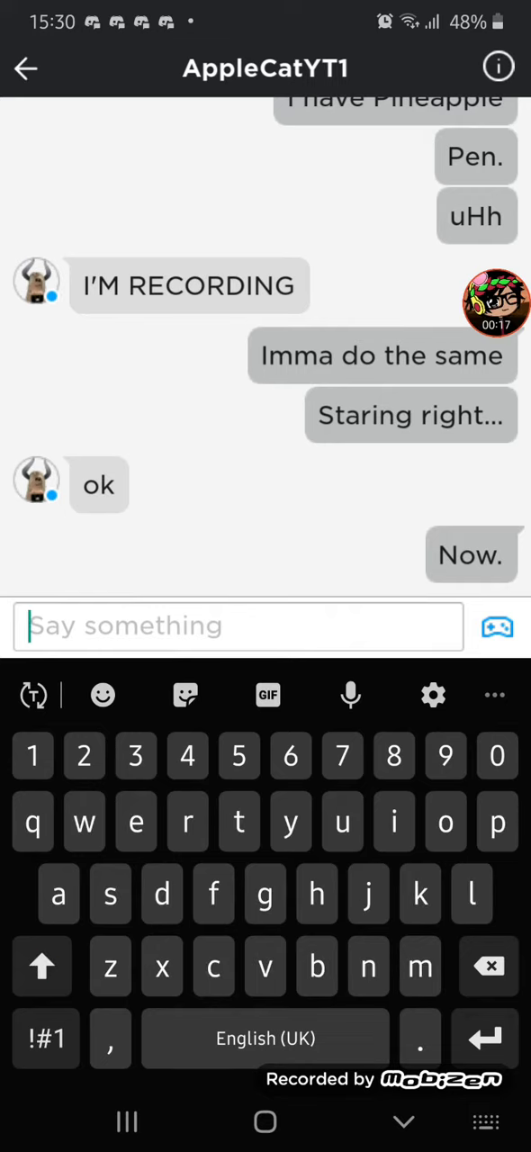
click(496, 303)
text(Hey guys, Welcome back to my channel.)
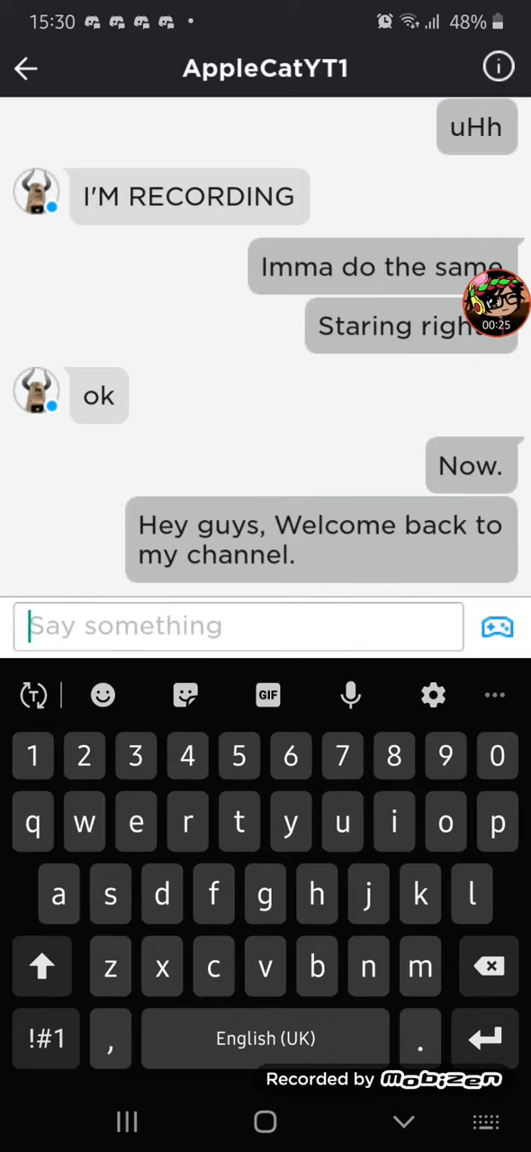
click(495, 301)
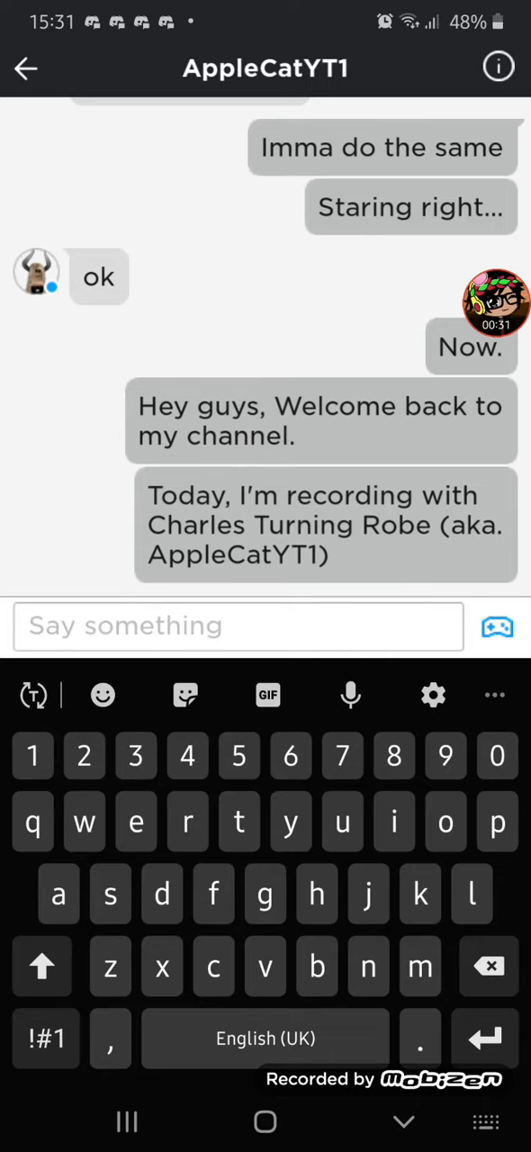
click(496, 303)
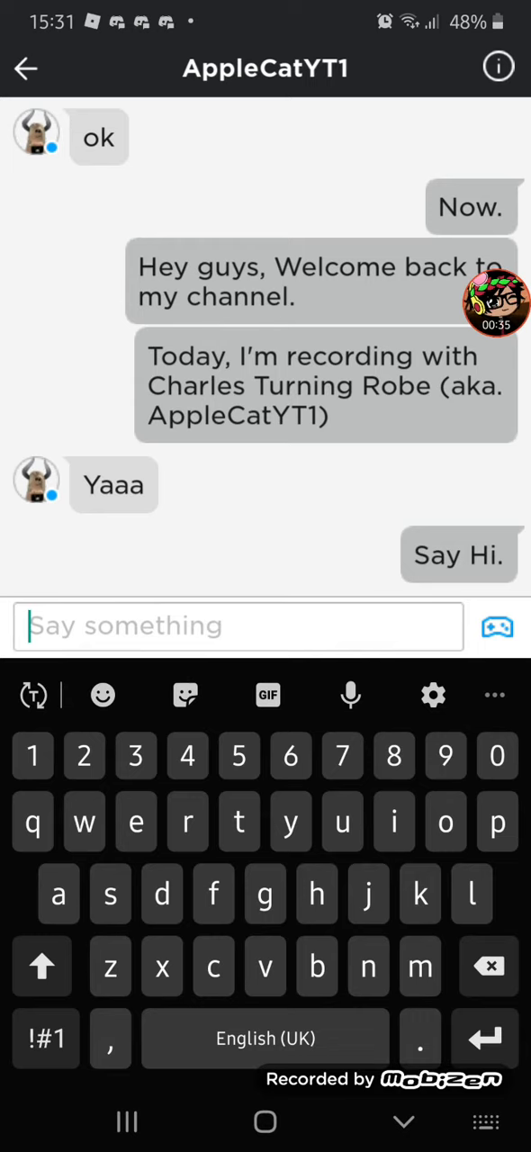
click(496, 301)
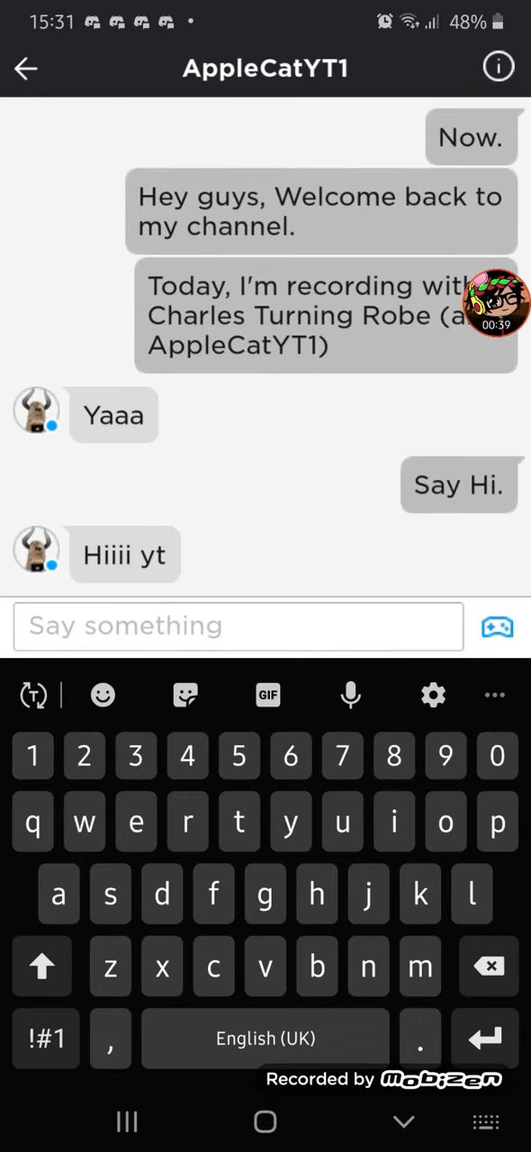
click(495, 304)
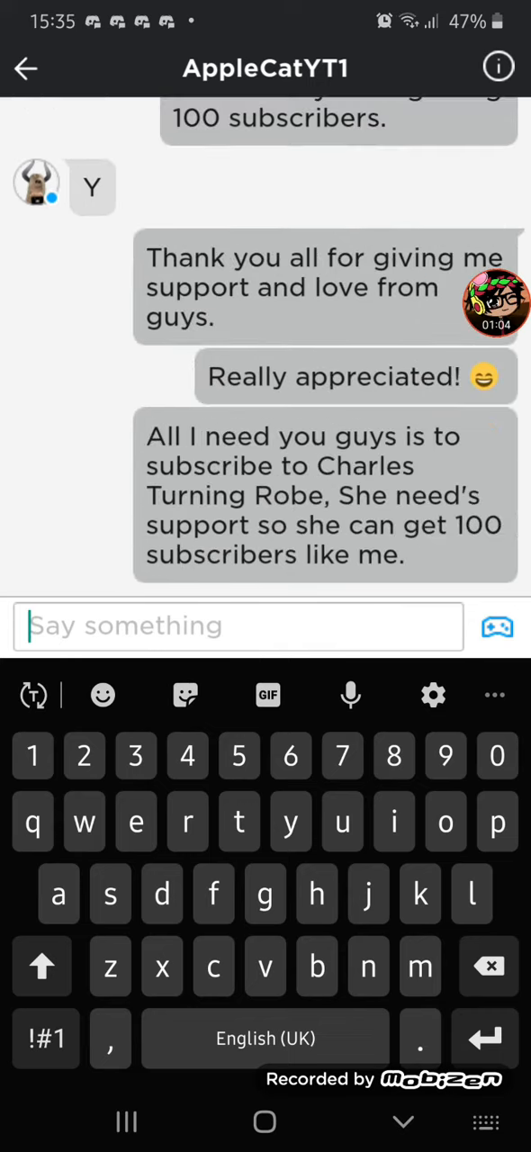
- Finish the subscribe-support message and begin typing 'Anyways guys'
click(496, 303)
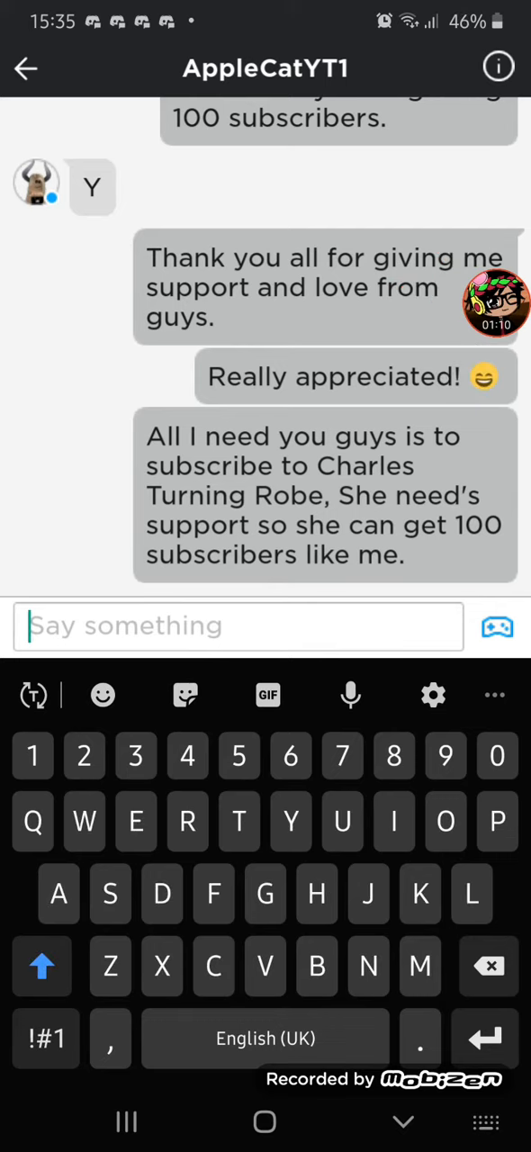
text(Anyways guys)
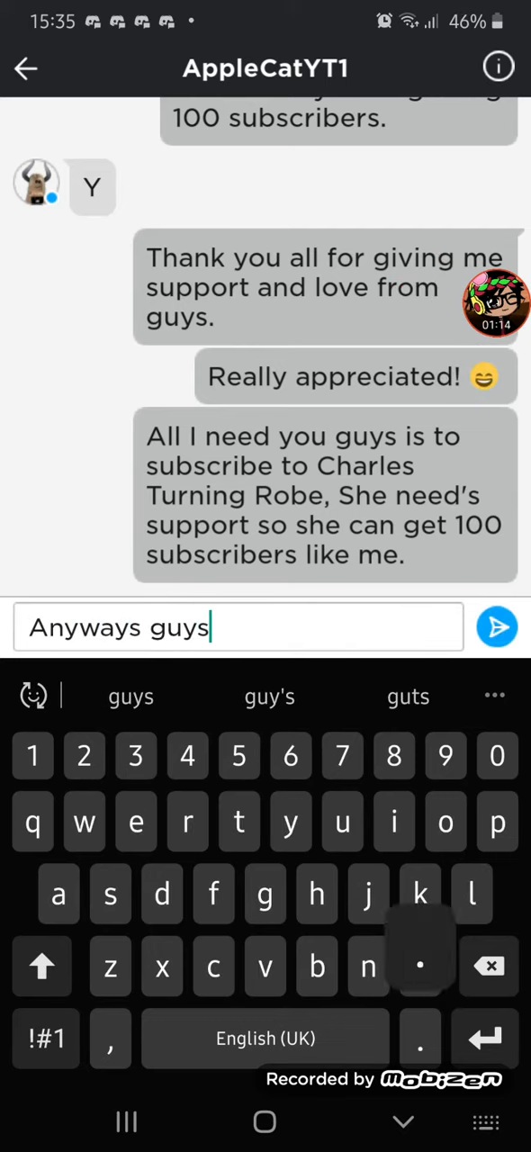
- Send 'Anyways guys.', the thanks-for-watching line and the comment/like/subscribe reminder
click(496, 628)
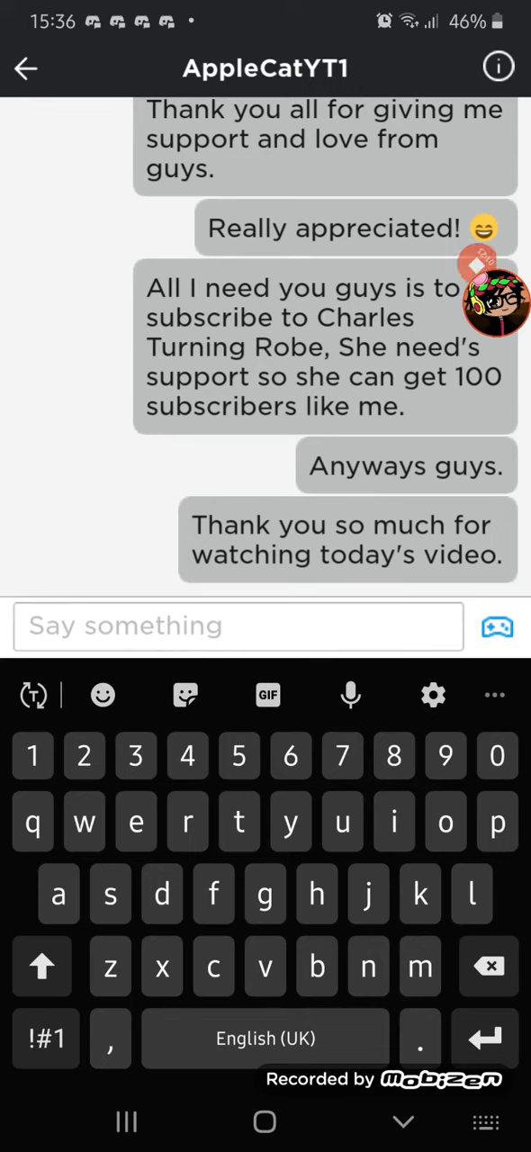
scroll(up, 3)
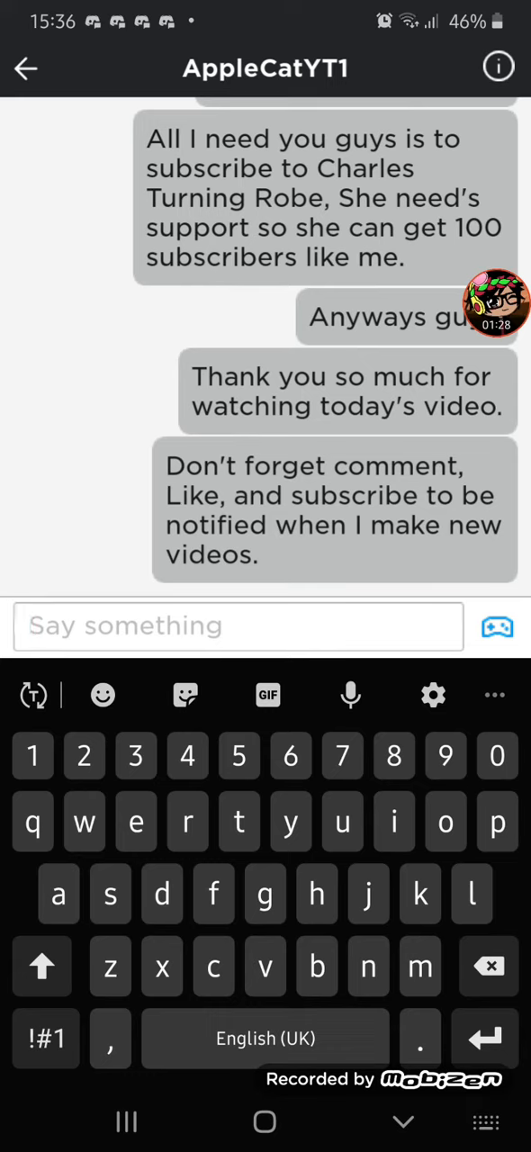
click(496, 303)
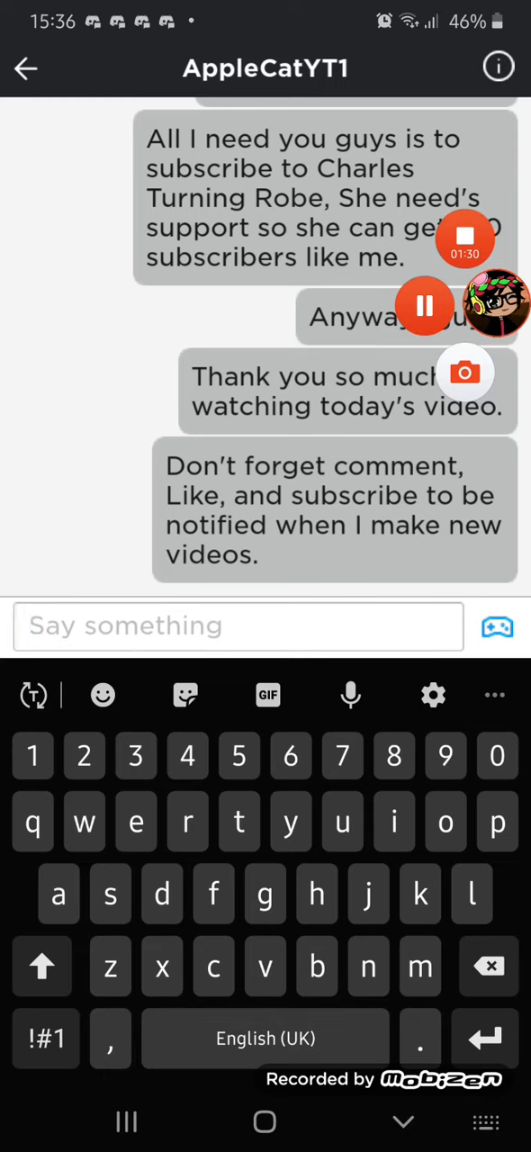